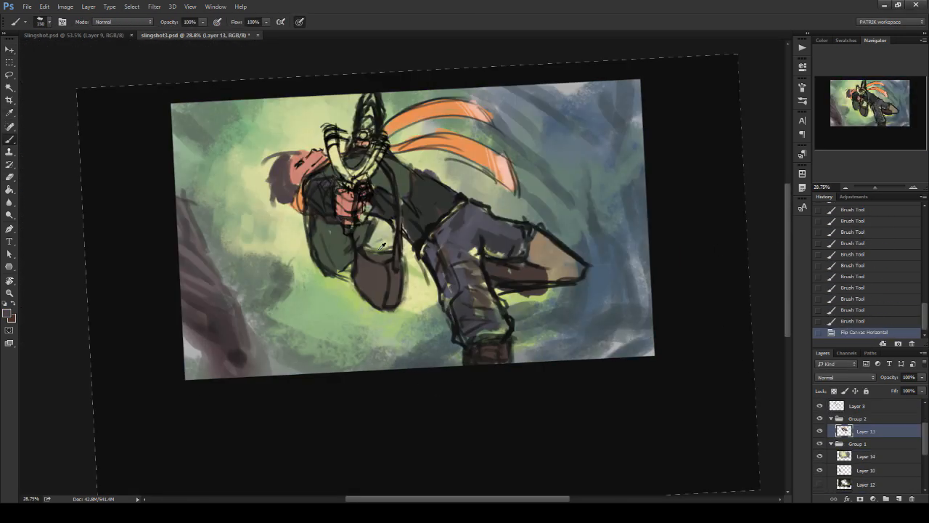
# - Begin blocking in rough colours for the boy, orange scarf and misty green background
pyautogui.click(55, 35)
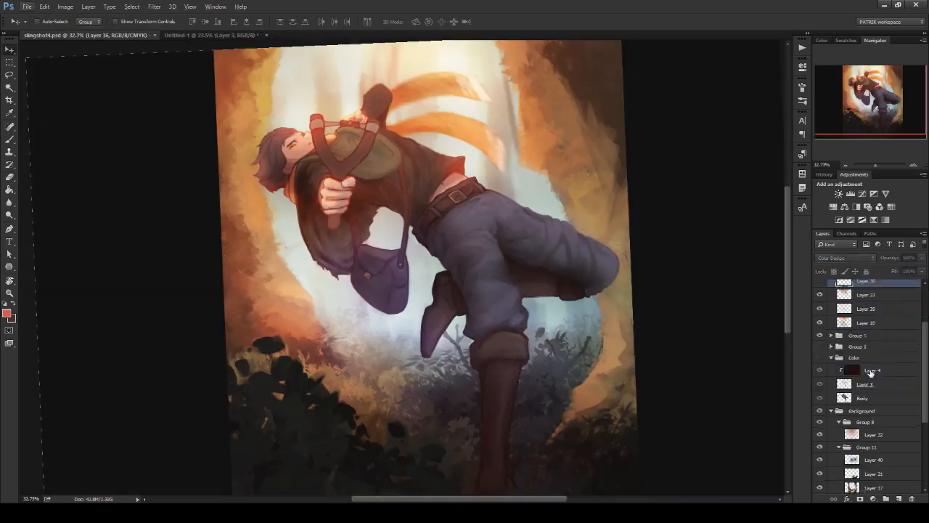
# - Add warm glowing rim light along the boy's hands, arm and slingshot against the forest
pyautogui.click(211, 35)
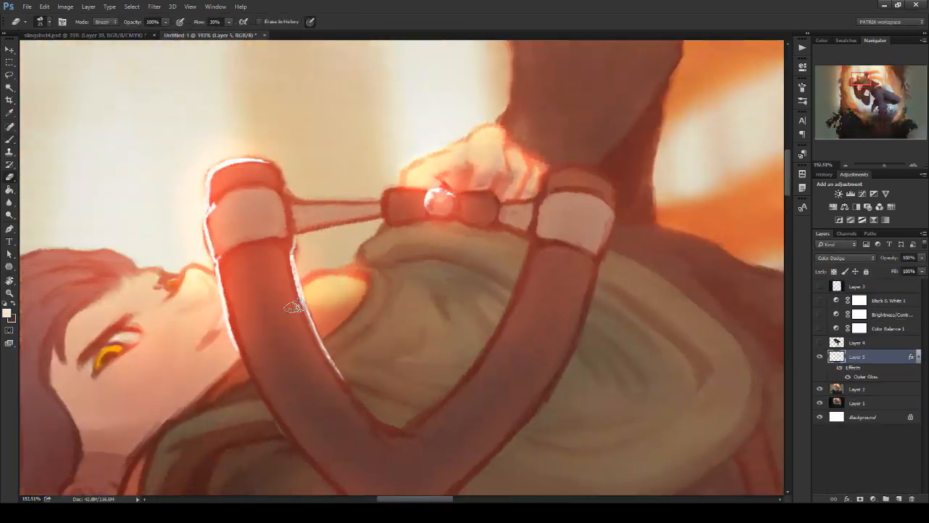
pyautogui.click(210, 35)
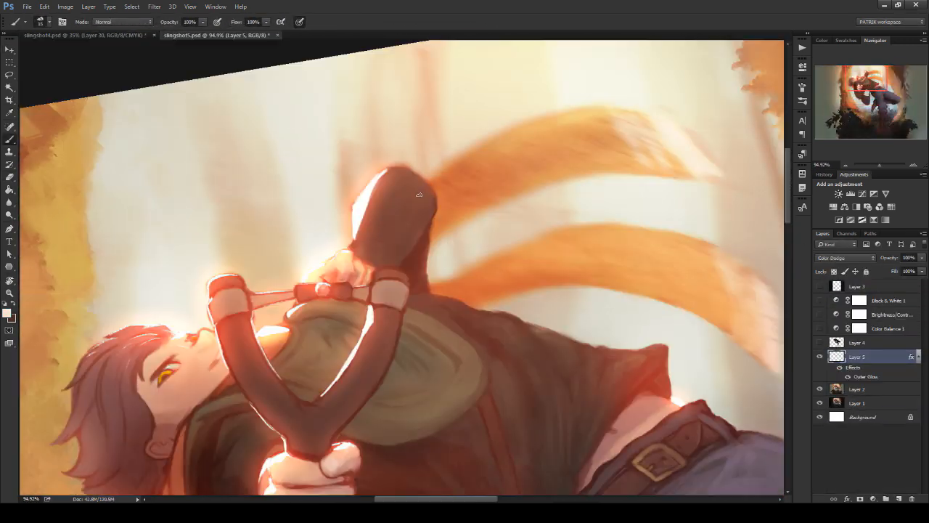